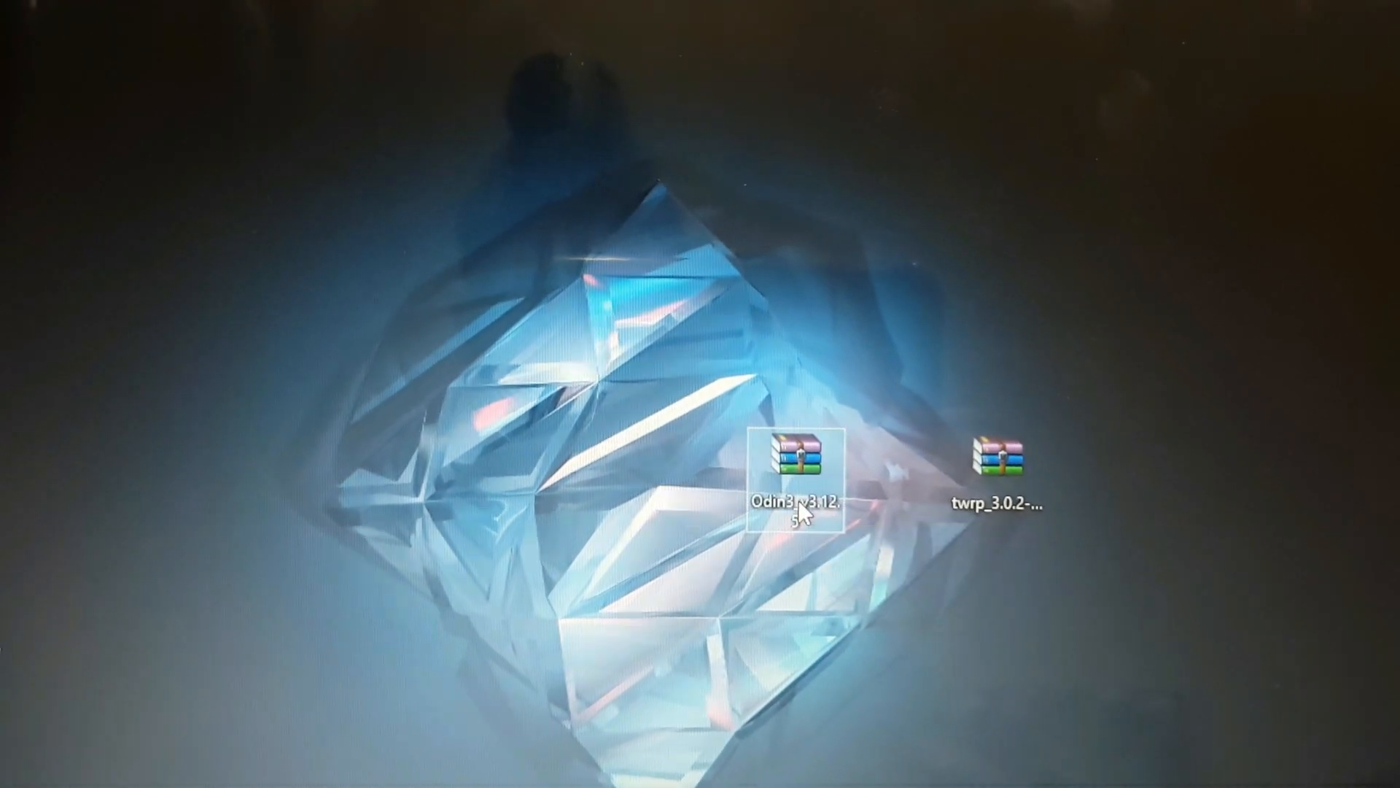
{"action": "mouse_move", "coordinate": [799, 459]}
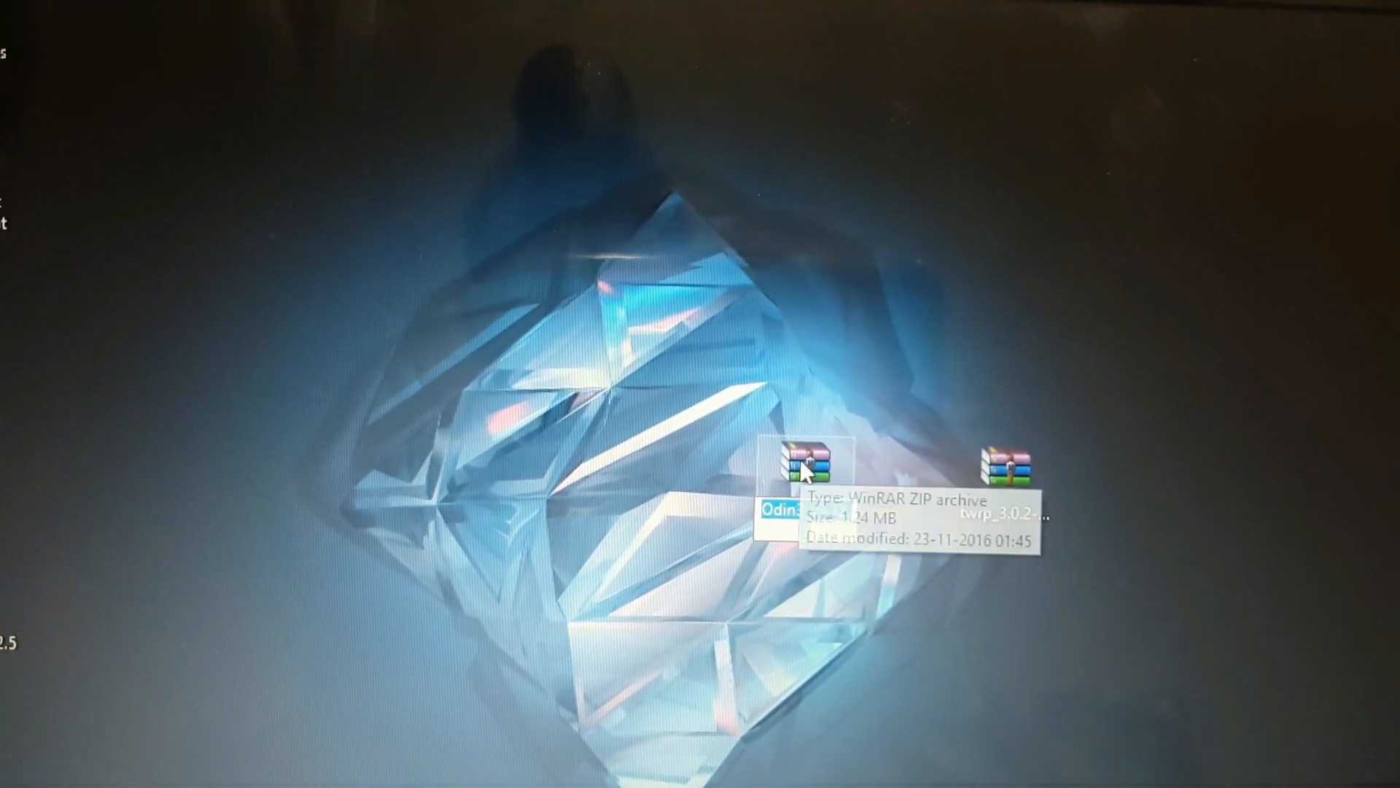
Extract the Odin3_v3.12.5 ZIP into its own folder on the desktop.
{"action": "double_click", "coordinate": [805, 460]}
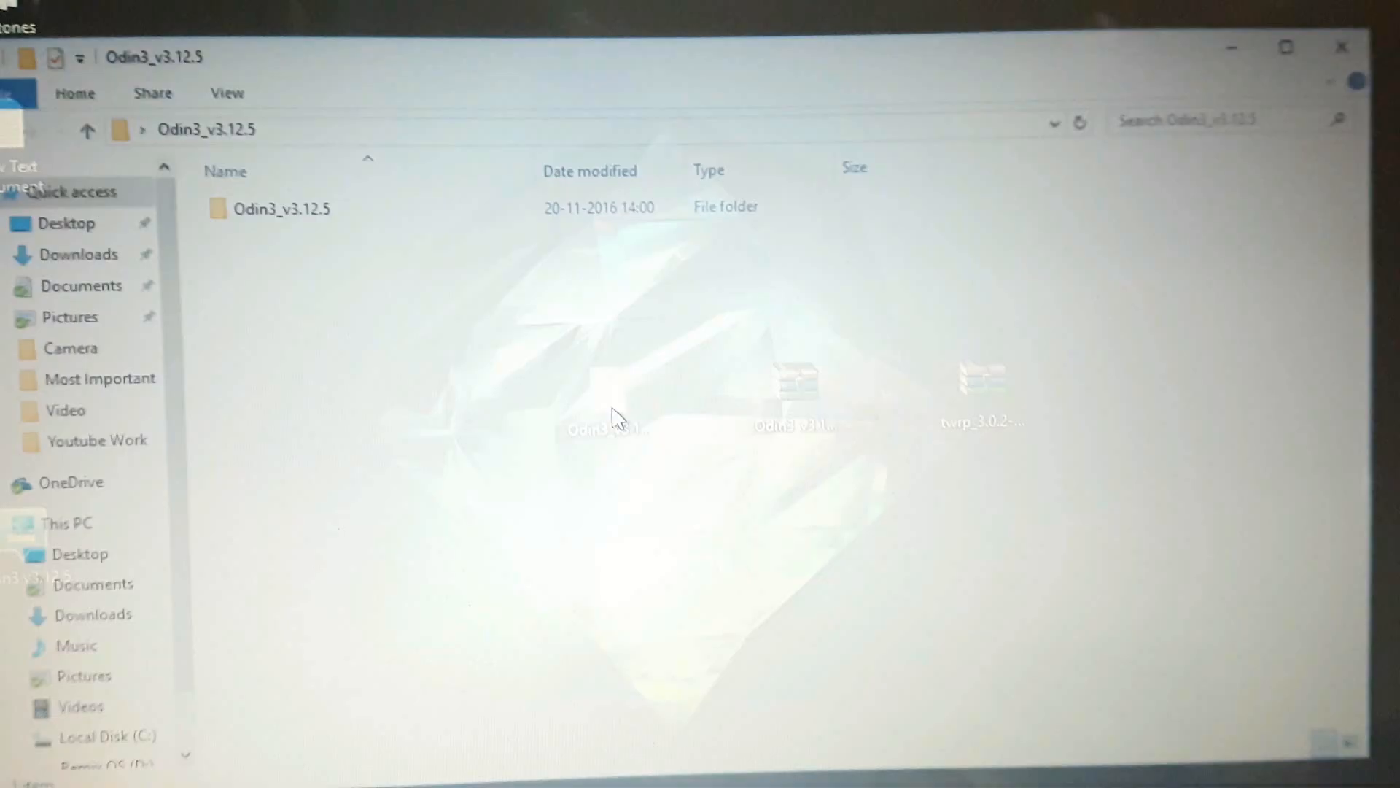
Enter the inner Odin3_v3.12.5 folder to view its contents.
{"action": "double_click", "coordinate": [281, 208]}
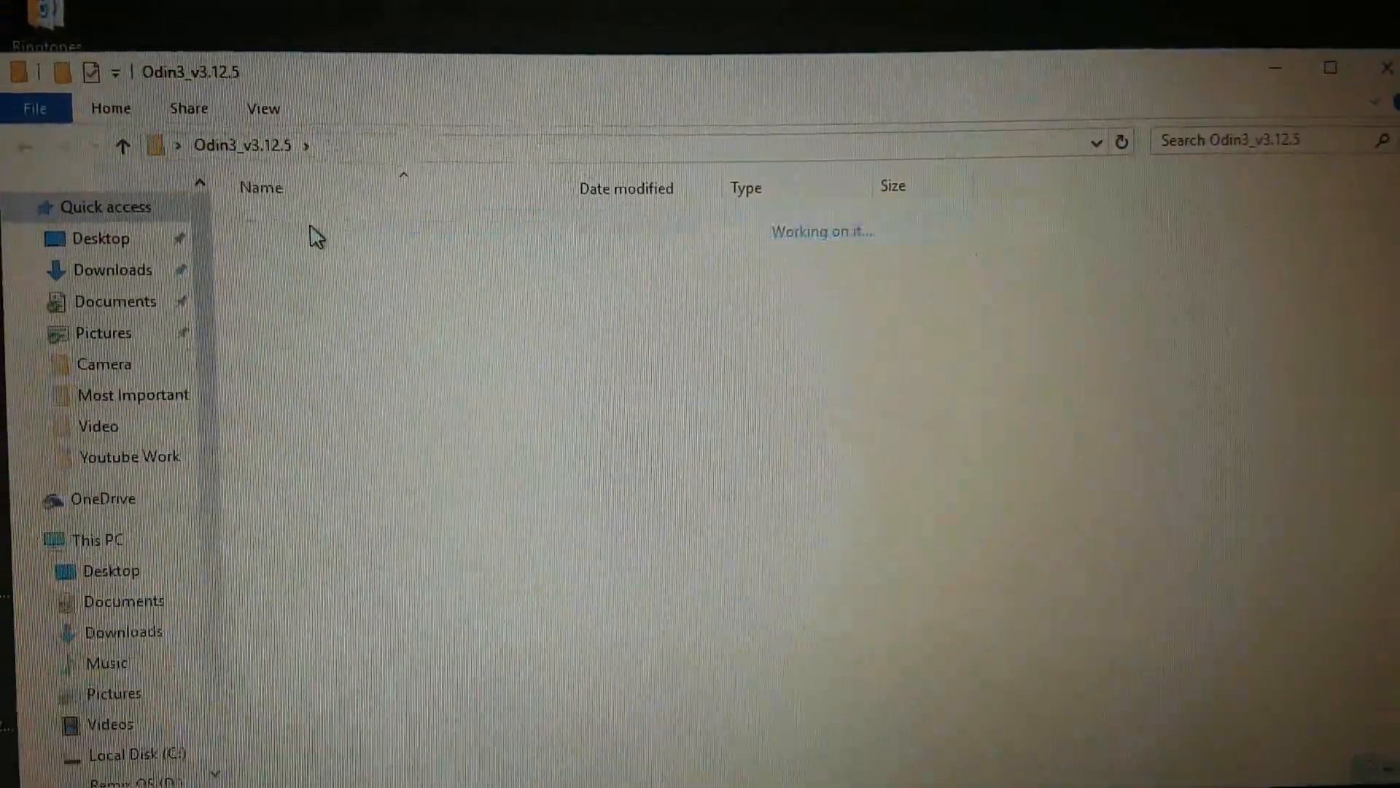
{"action": "left_click", "coordinate": [337, 220]}
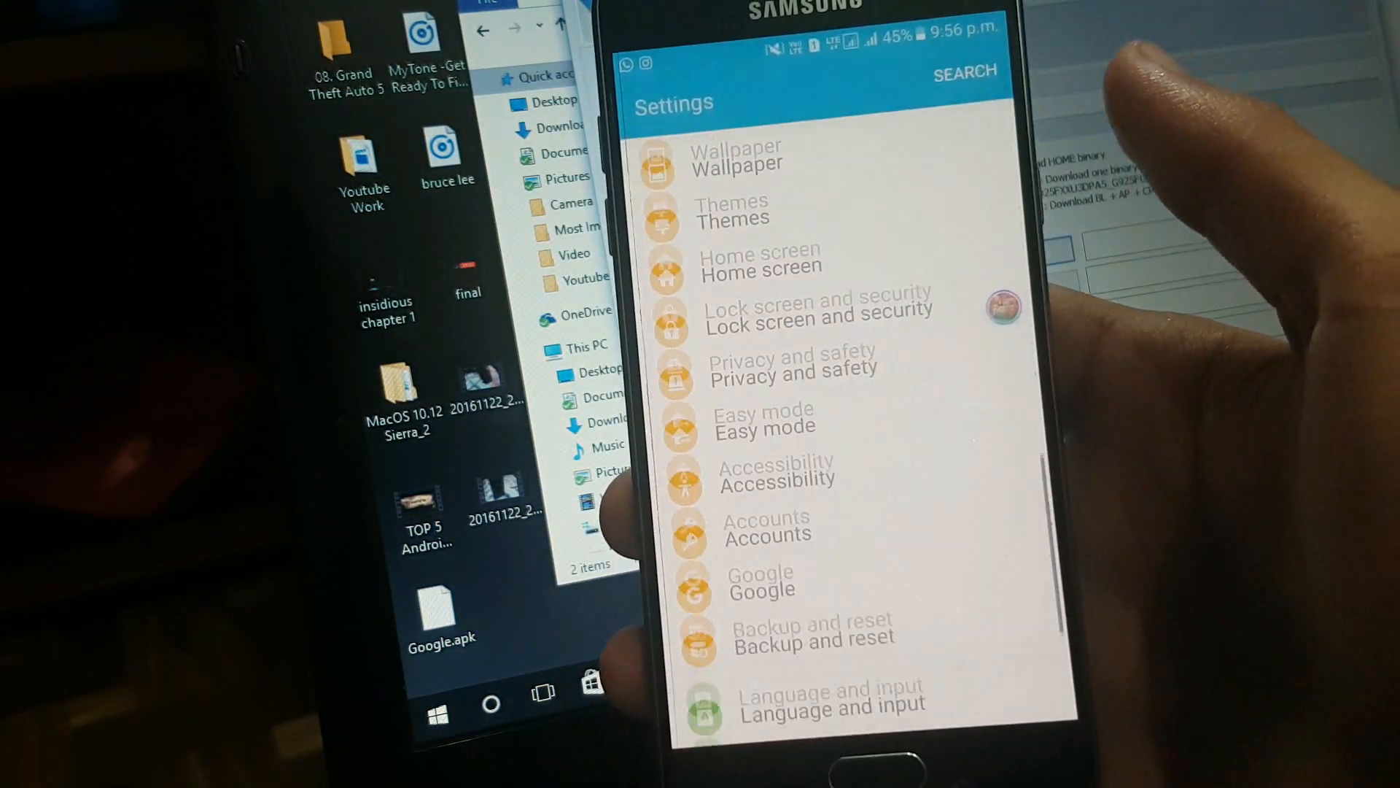
Scroll the phone's Settings to Developer options and switch on OEM unlock.
{"action": "scroll", "scroll_direction": "up", "scroll_amount": 3}
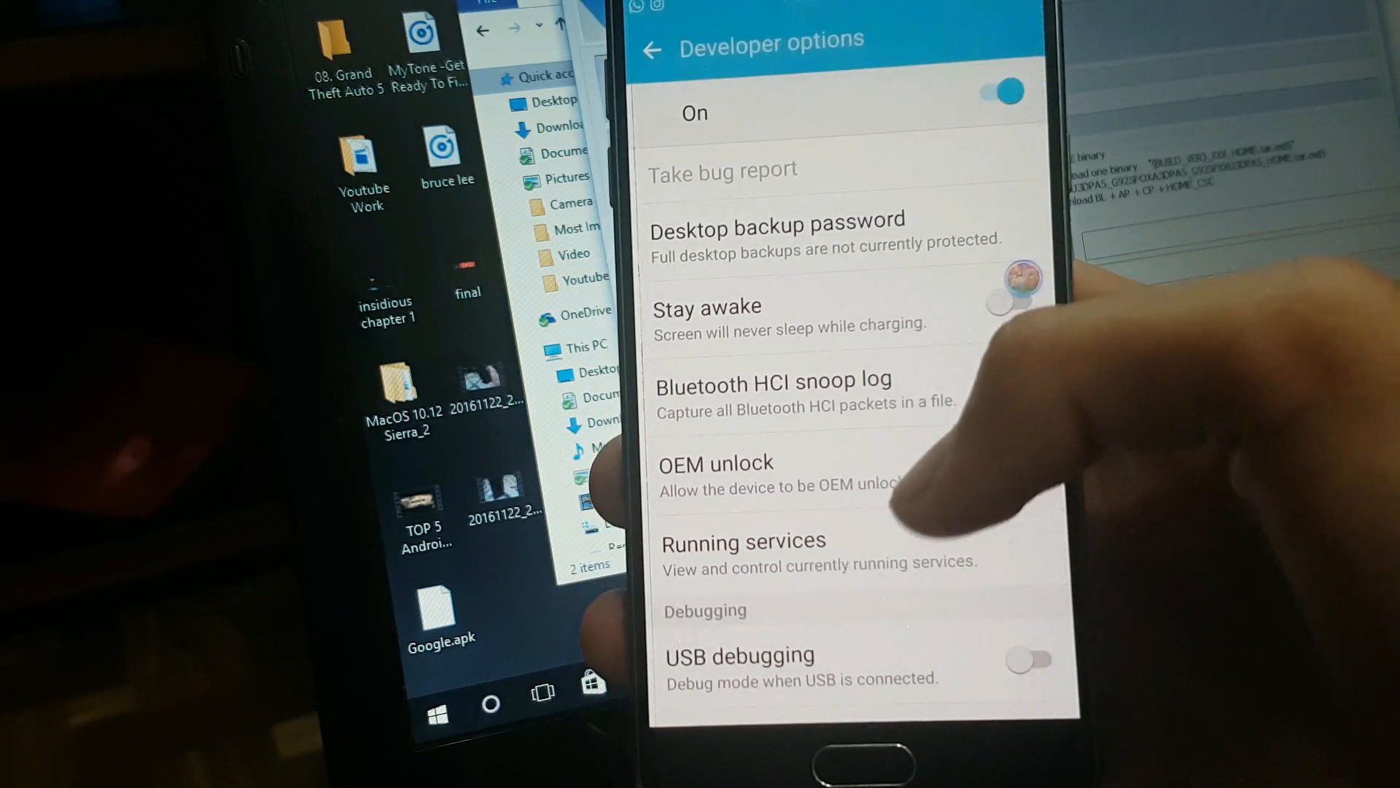
{"action": "scroll", "scroll_direction": "down", "scroll_amount": 3}
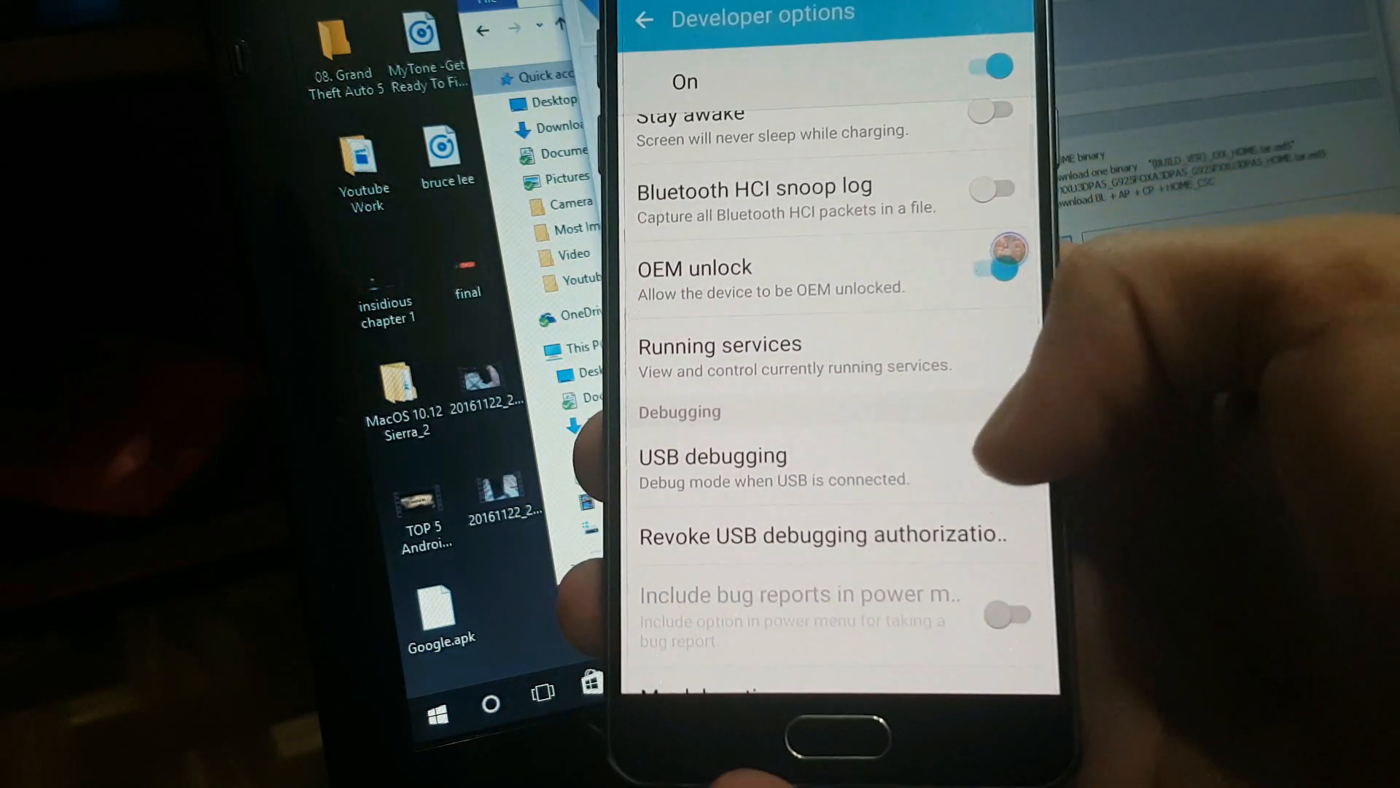